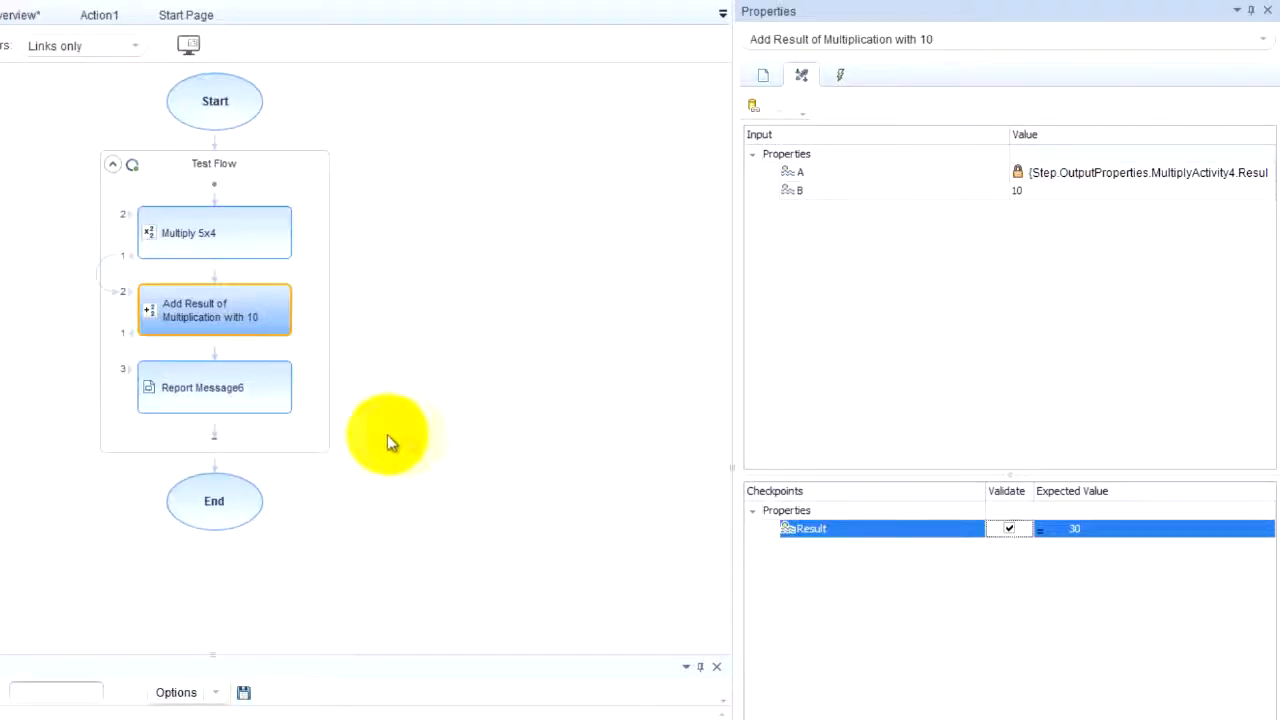
mouse_move(295, 395)
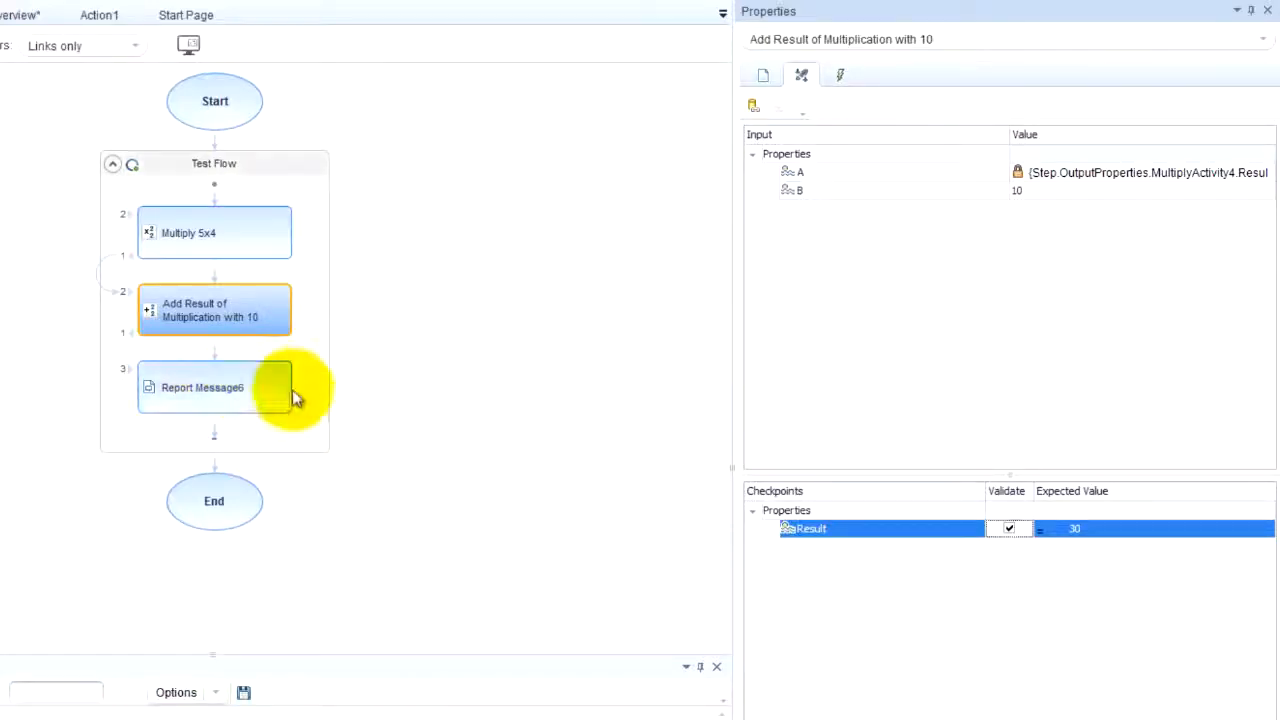
mouse_move(248, 392)
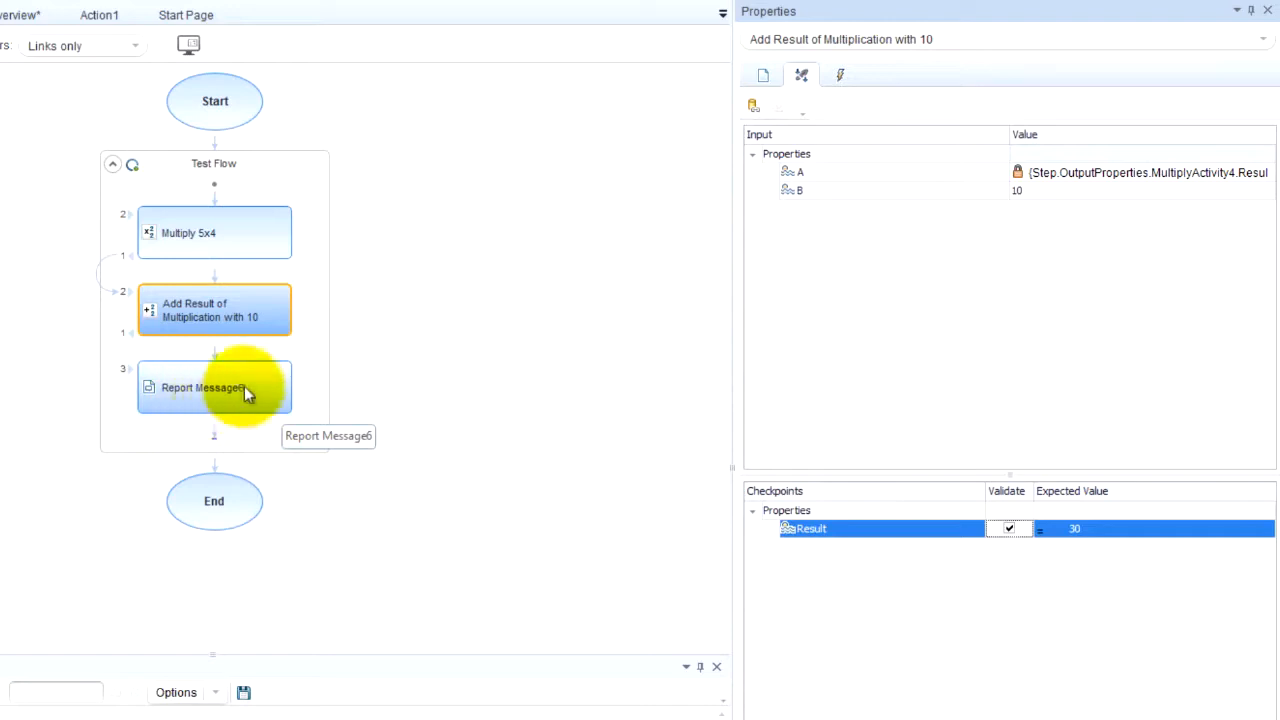
Set Report Message6 to status Done with destination Run Results and Output Window.
click(214, 387)
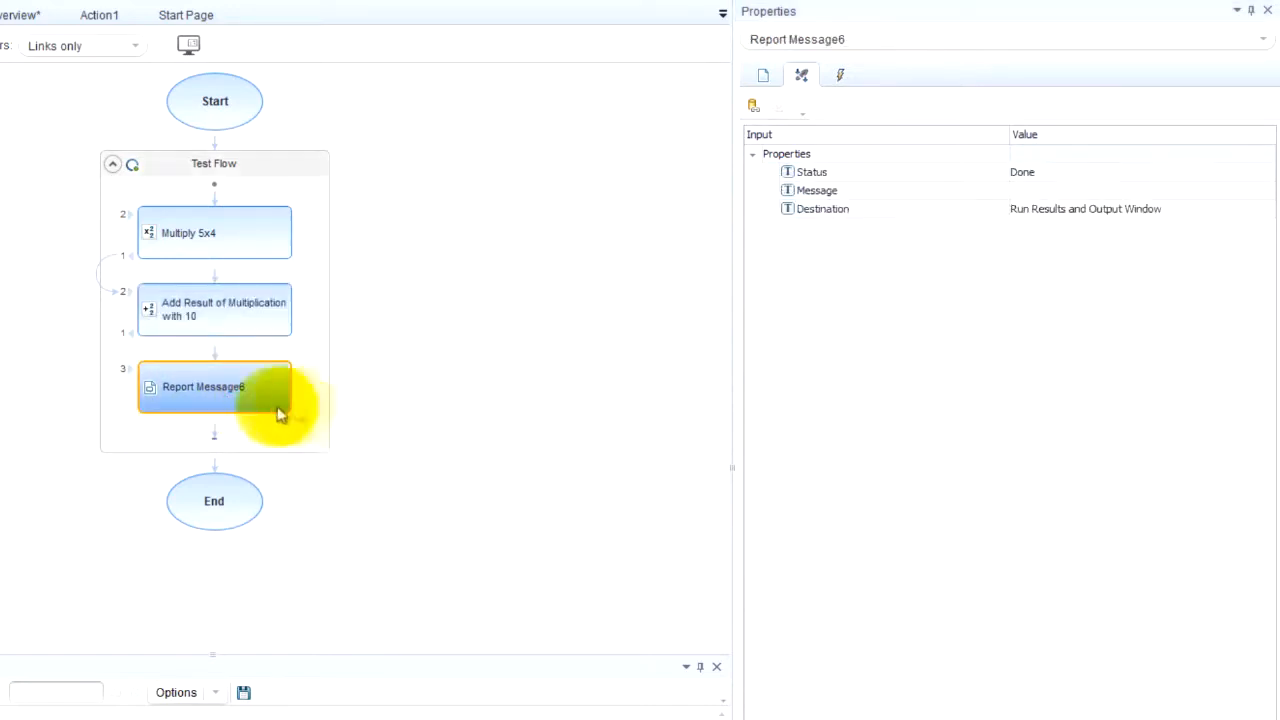
mouse_move(1245, 357)
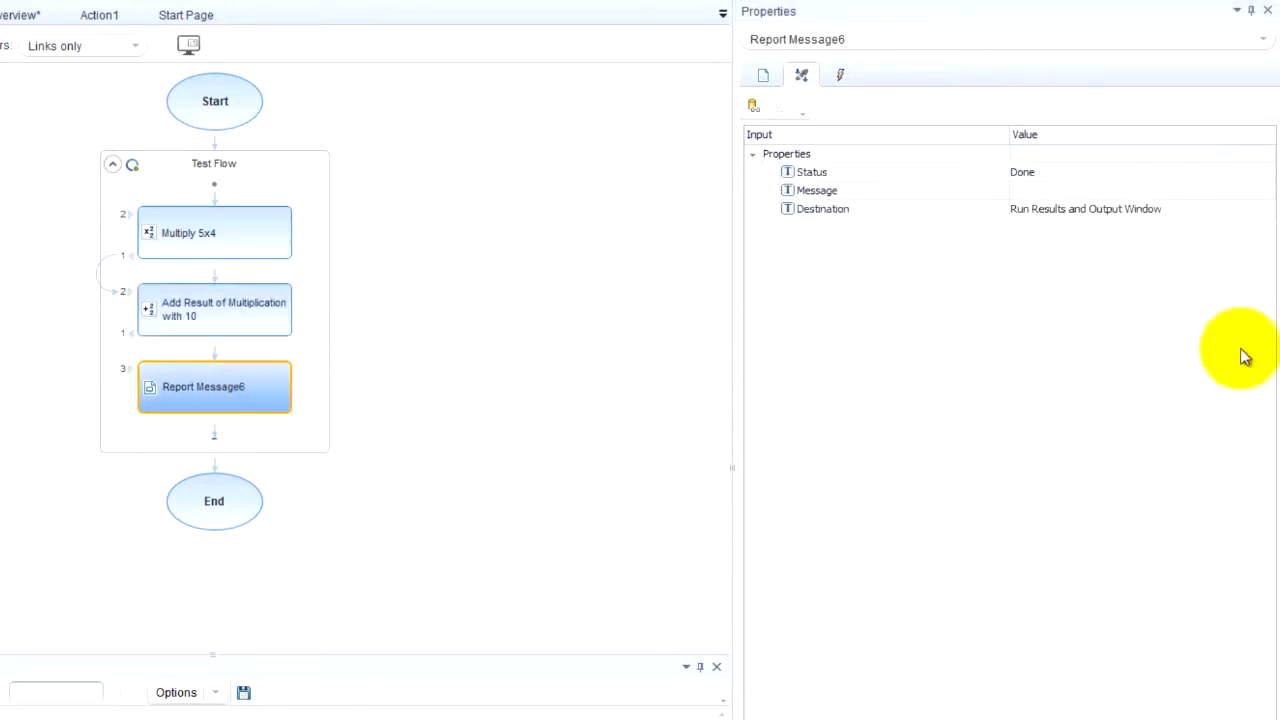
click(1235, 171)
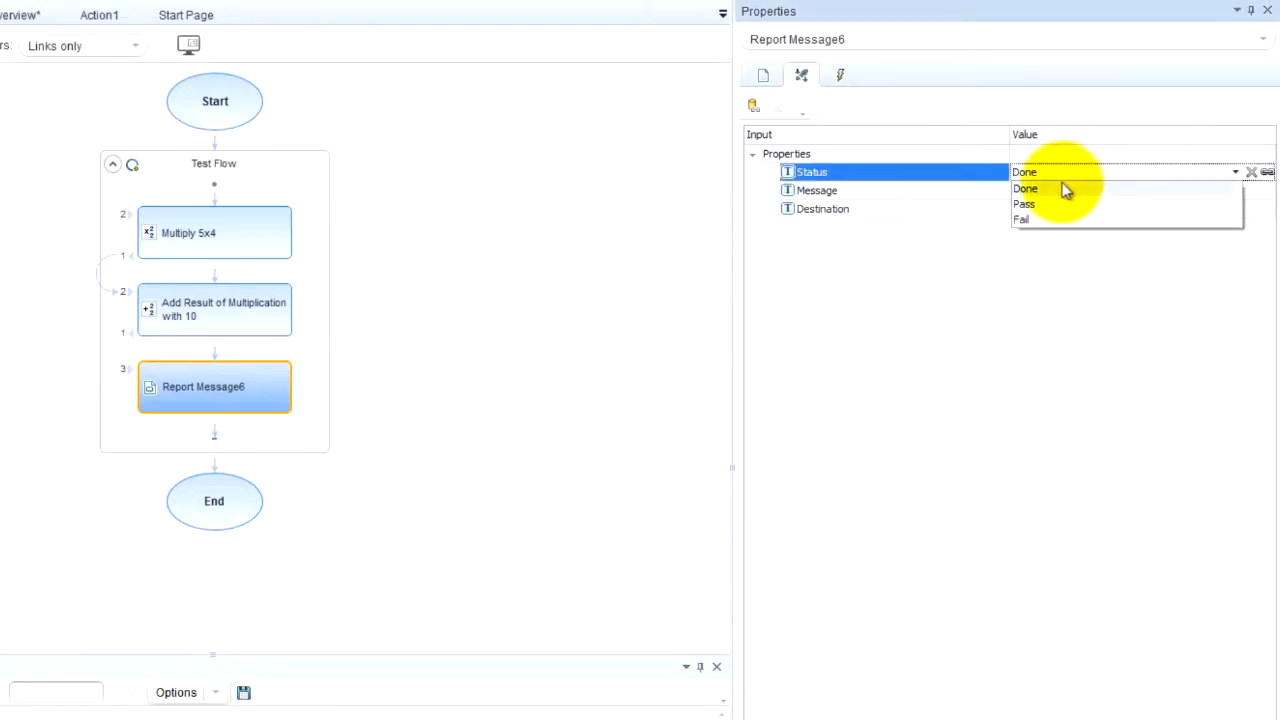
click(1024, 171)
text("QTPtutorial.net Ro)
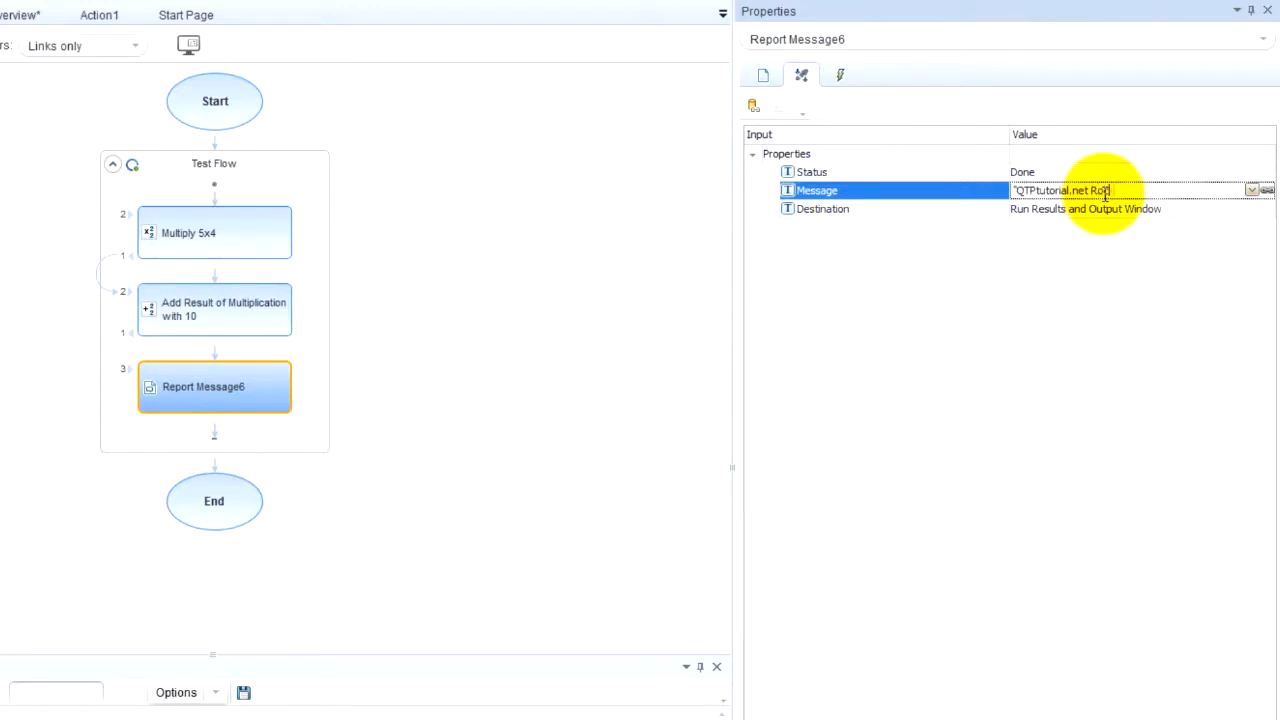
click(1086, 208)
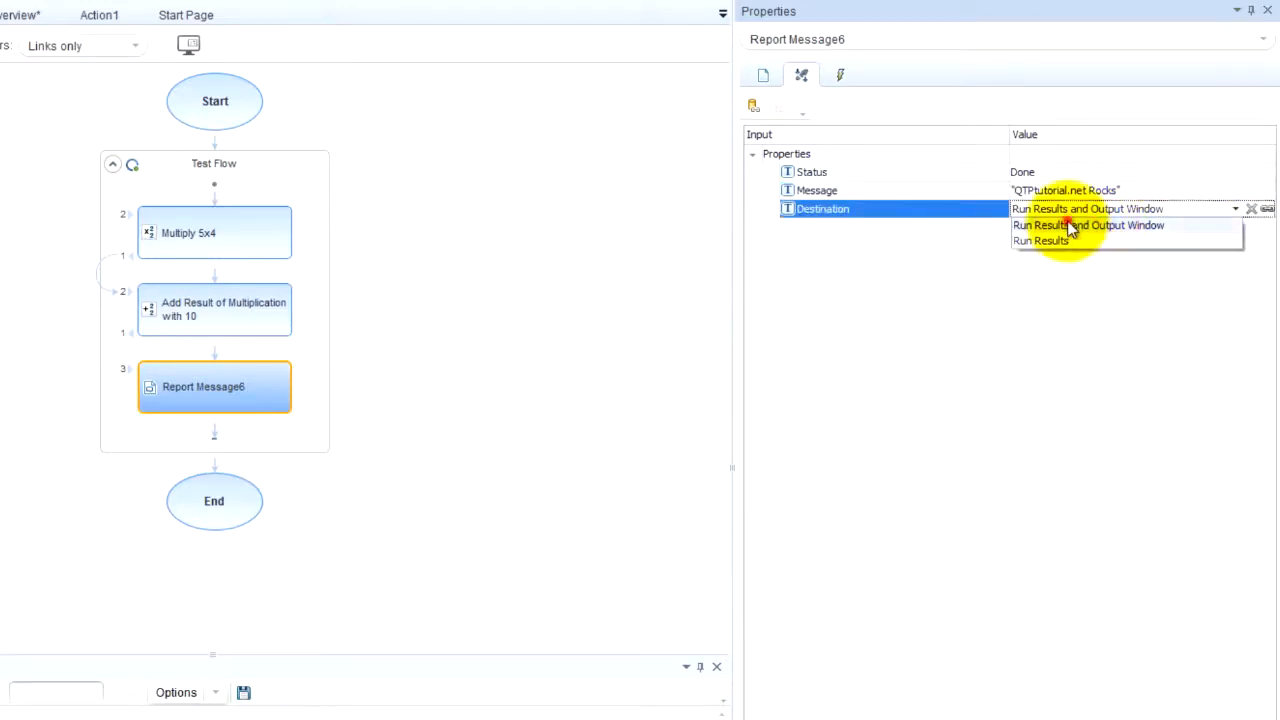
click(1087, 224)
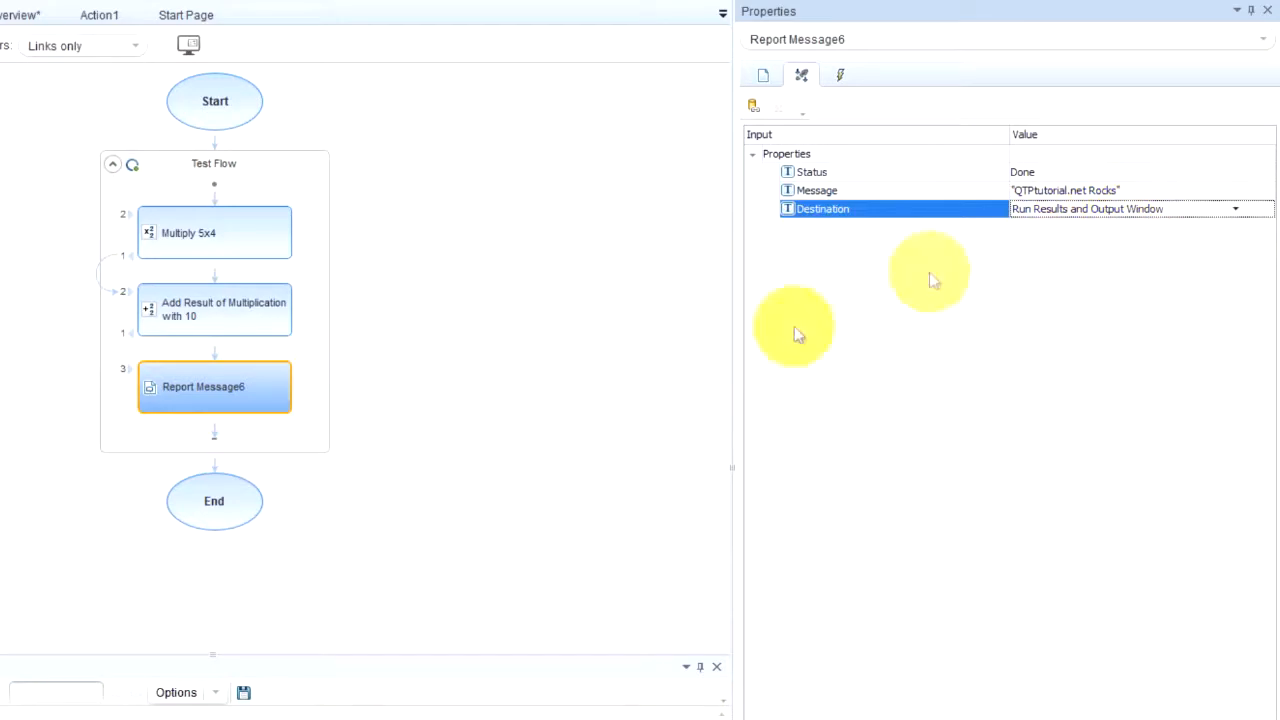
Rename the third step from 'Report Message6' to 'Report Message' in General properties.
click(762, 76)
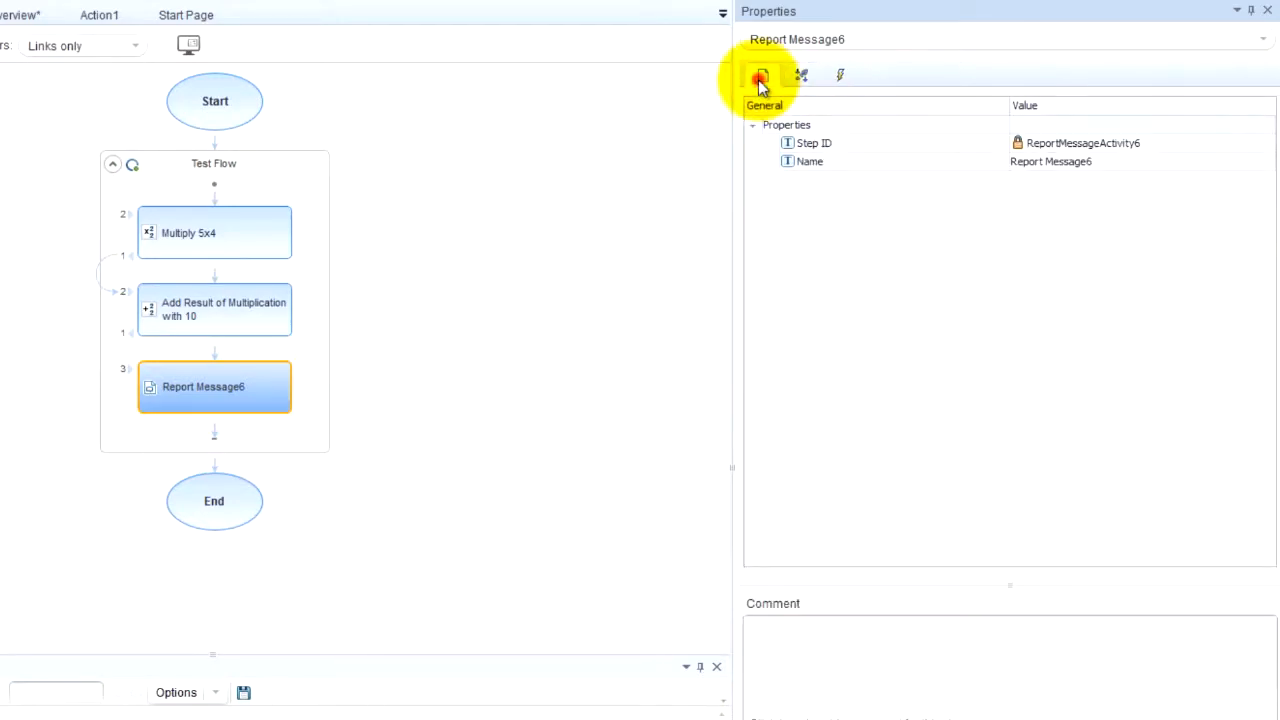
mouse_move(800, 161)
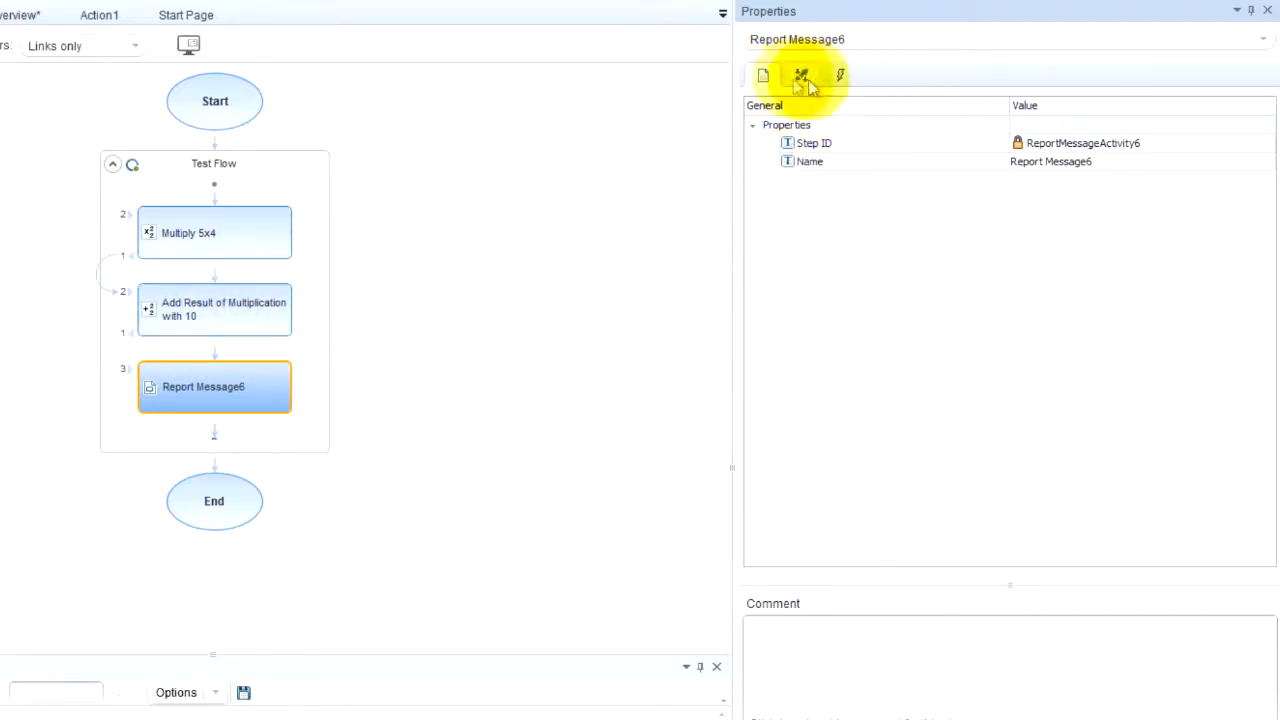
mouse_move(801, 75)
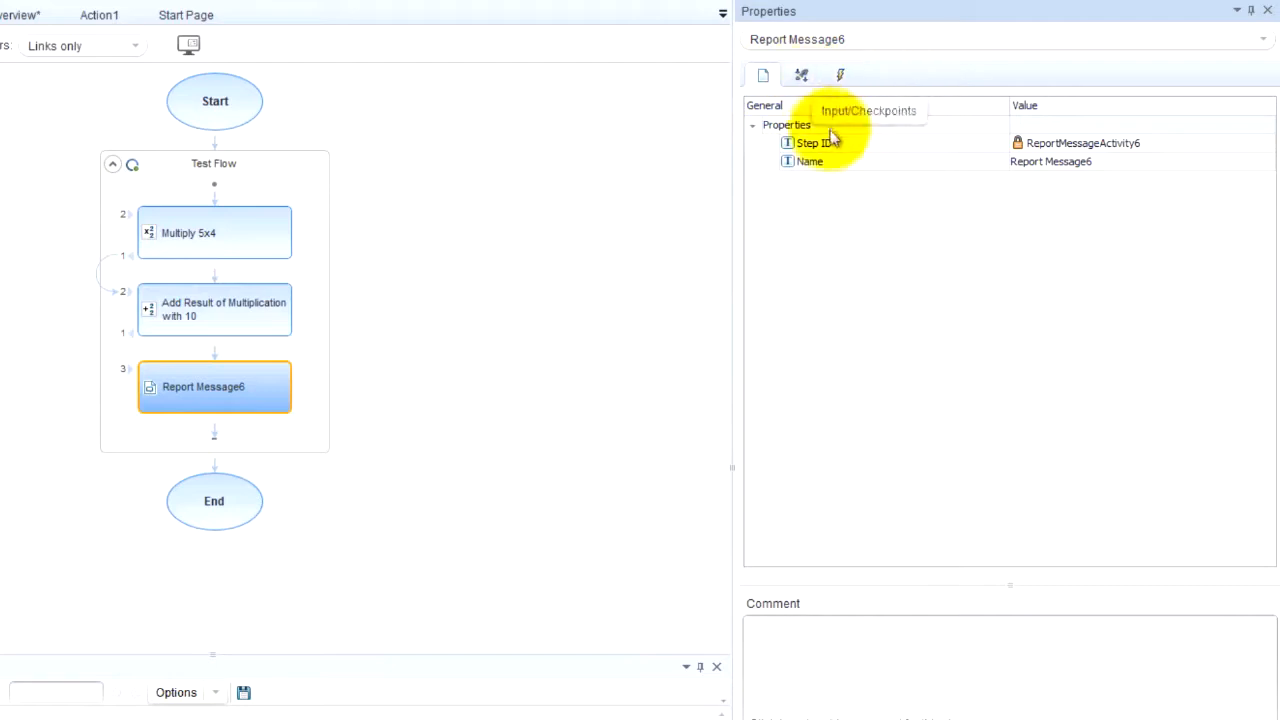
mouse_move(837, 161)
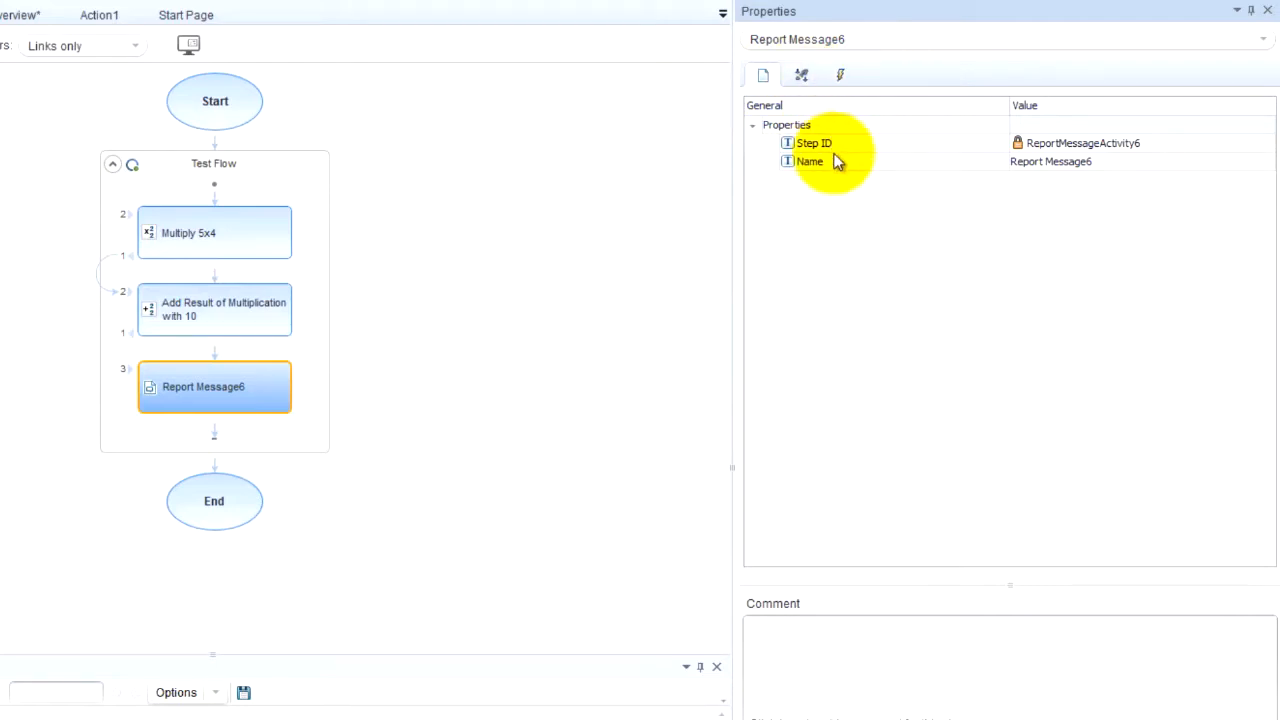
mouse_move(920, 232)
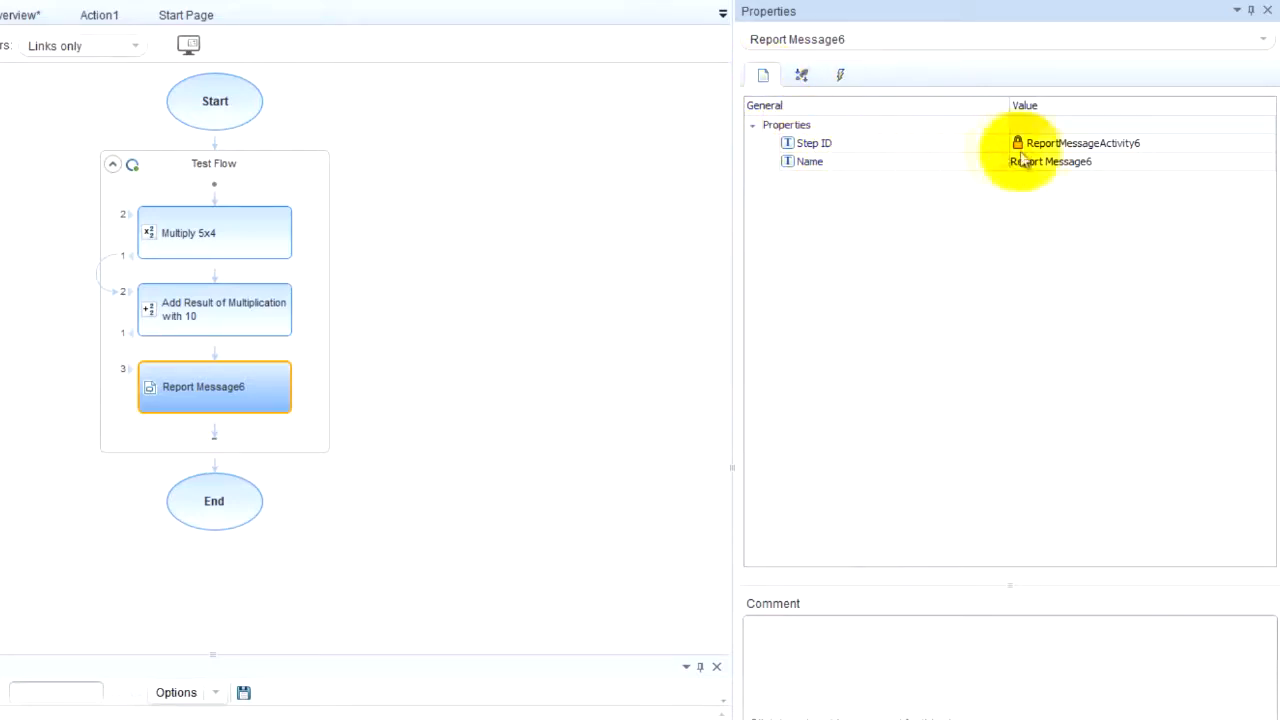
mouse_move(1110, 160)
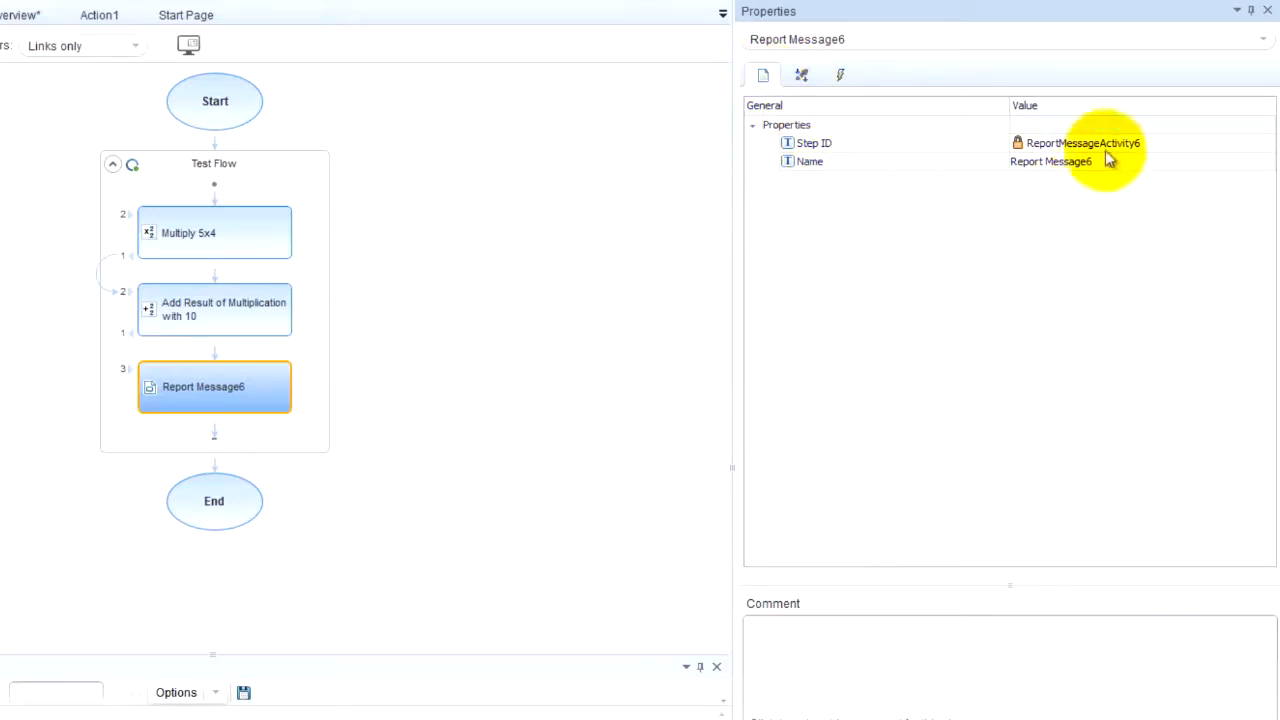
click(1050, 161)
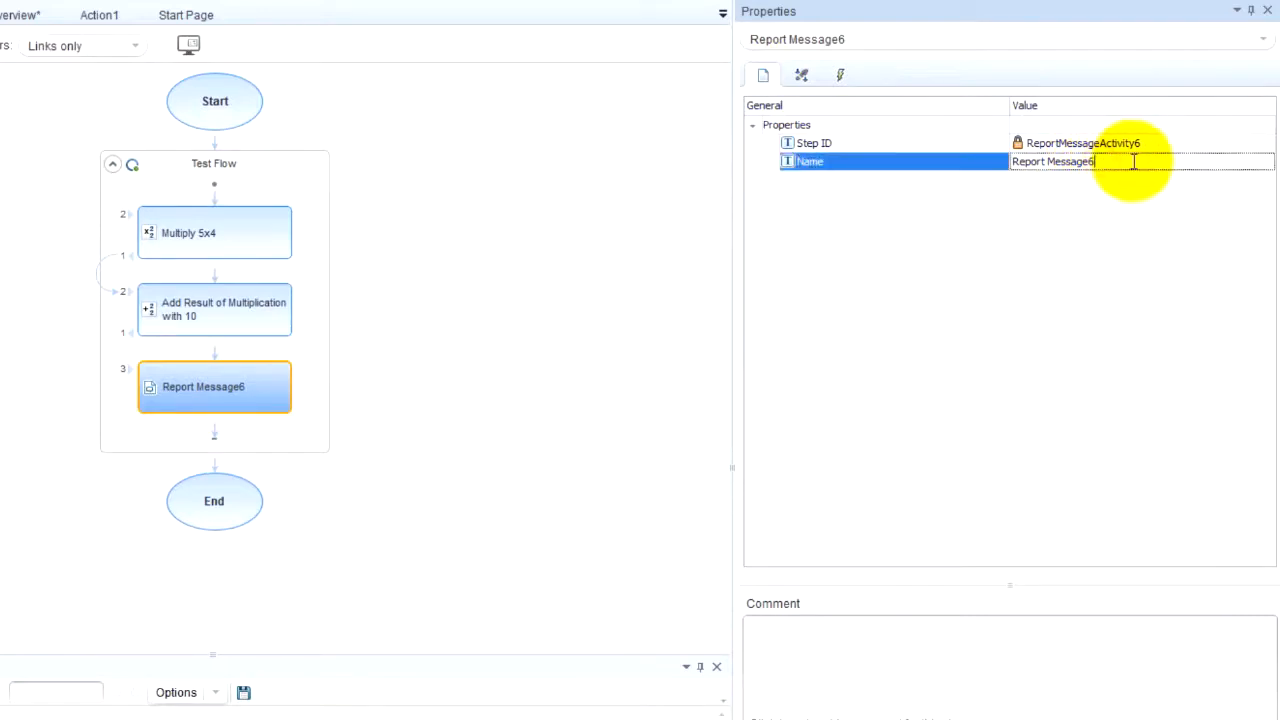
key(Backspace)
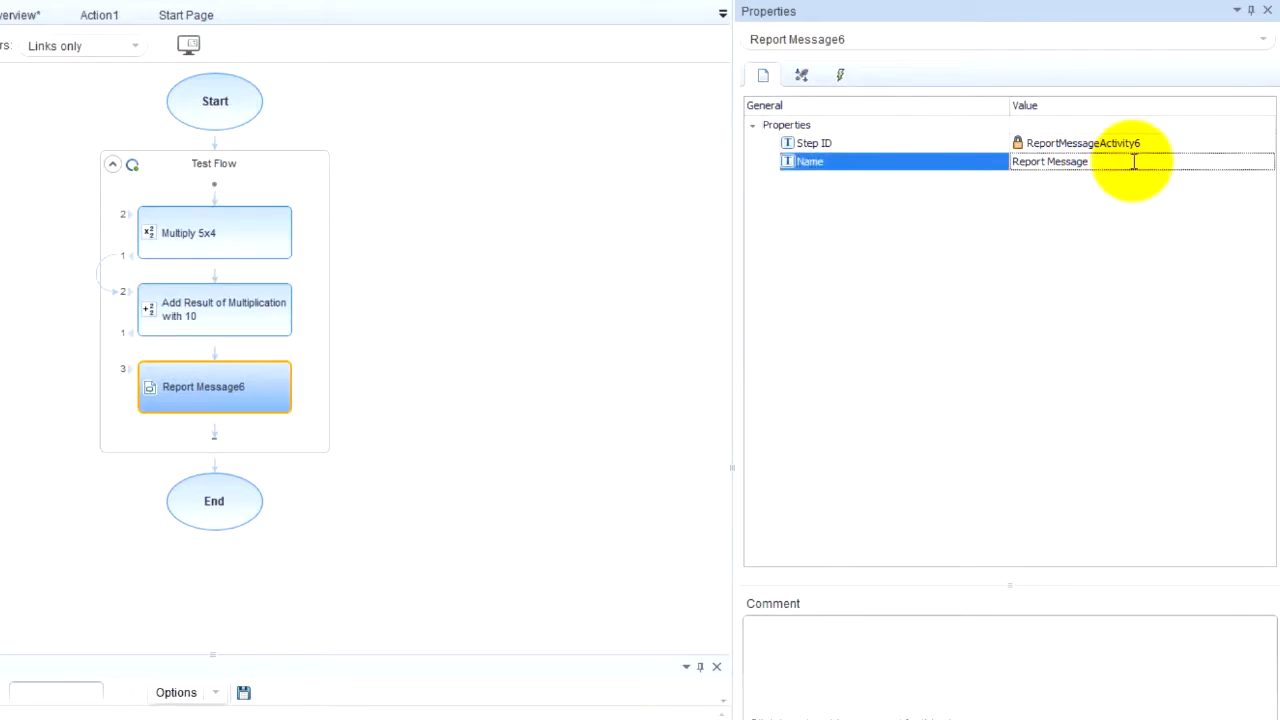
click(214, 309)
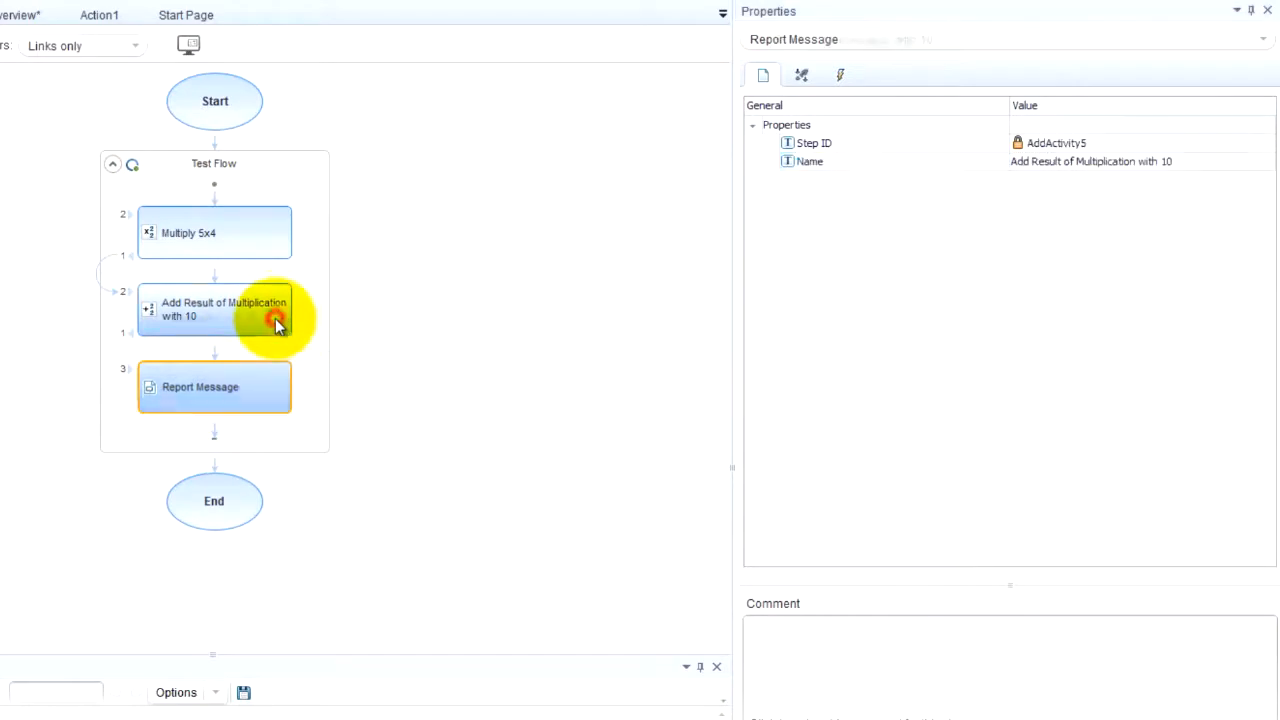
click(214, 387)
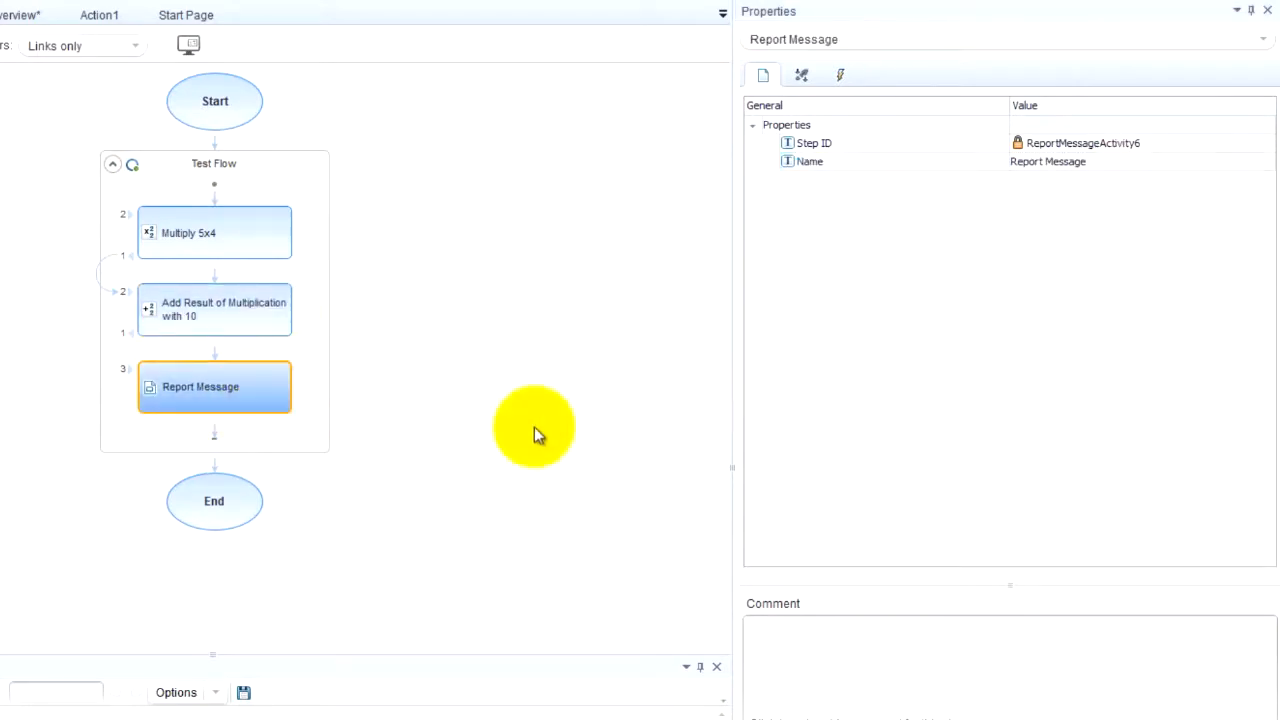
mouse_move(290, 437)
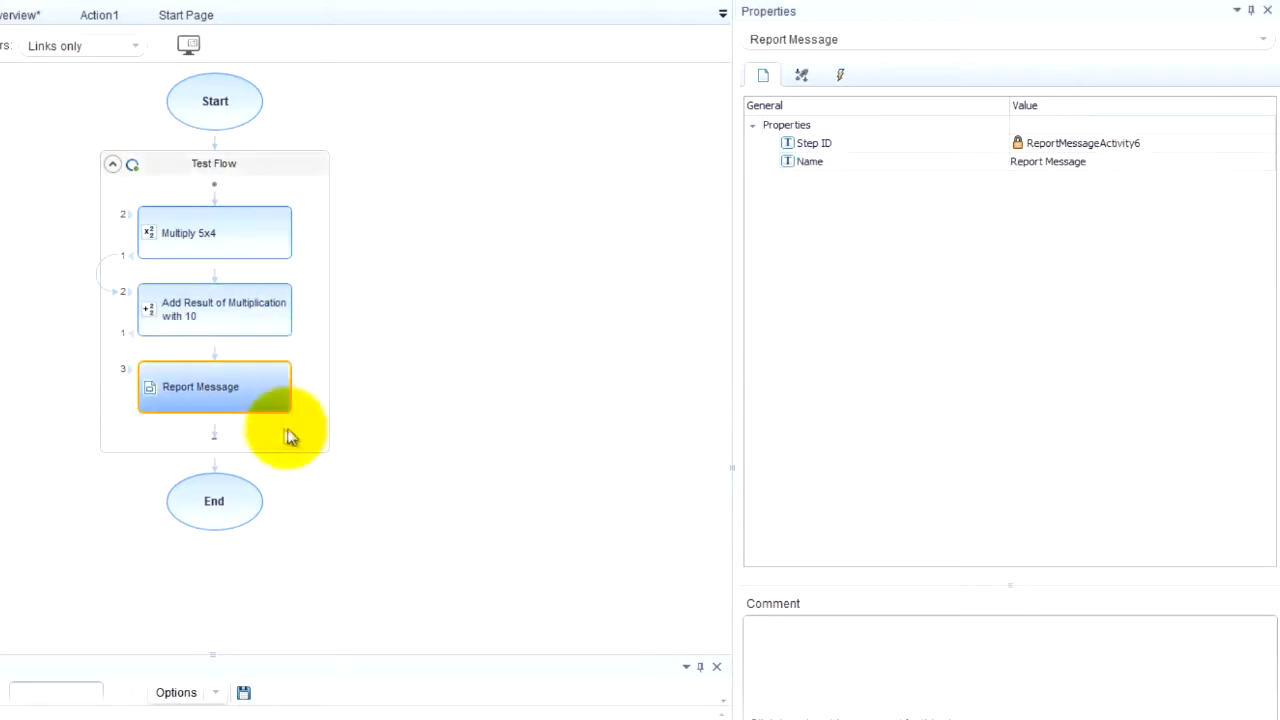
mouse_move(305, 228)
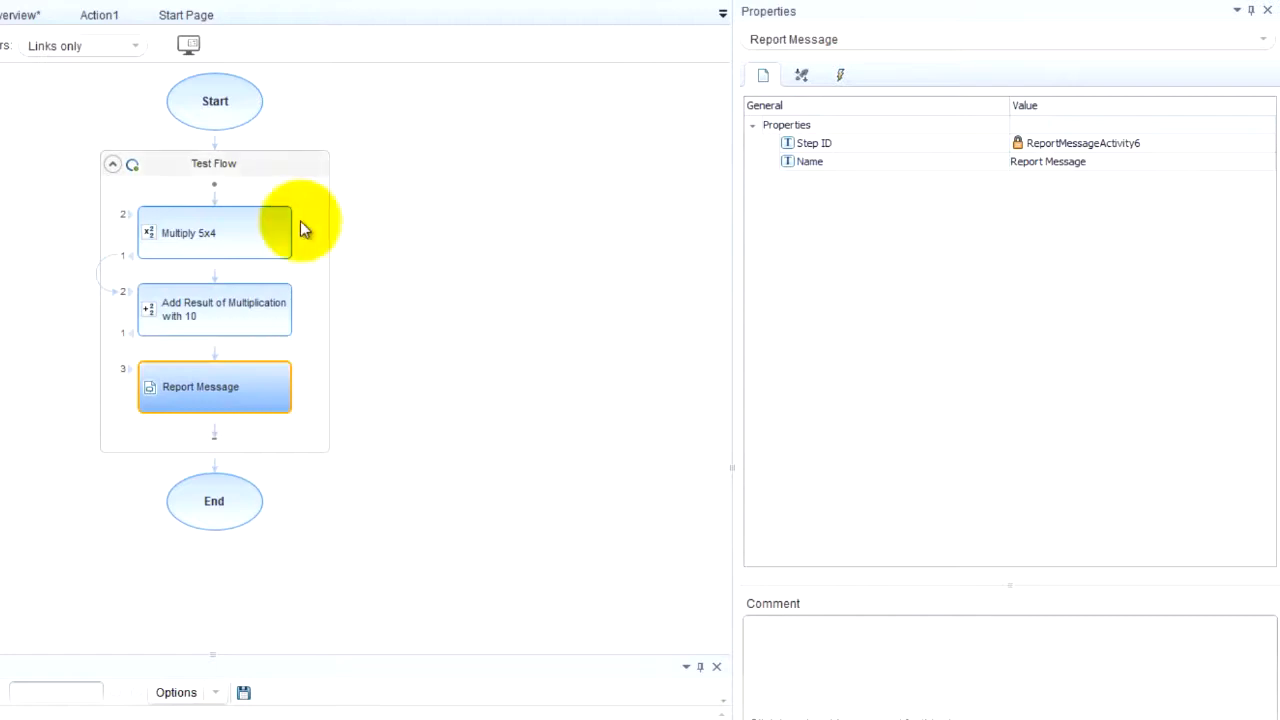
Run the test with F5 and open the APITest2 results showing a failed Test Flow.
key(f5)
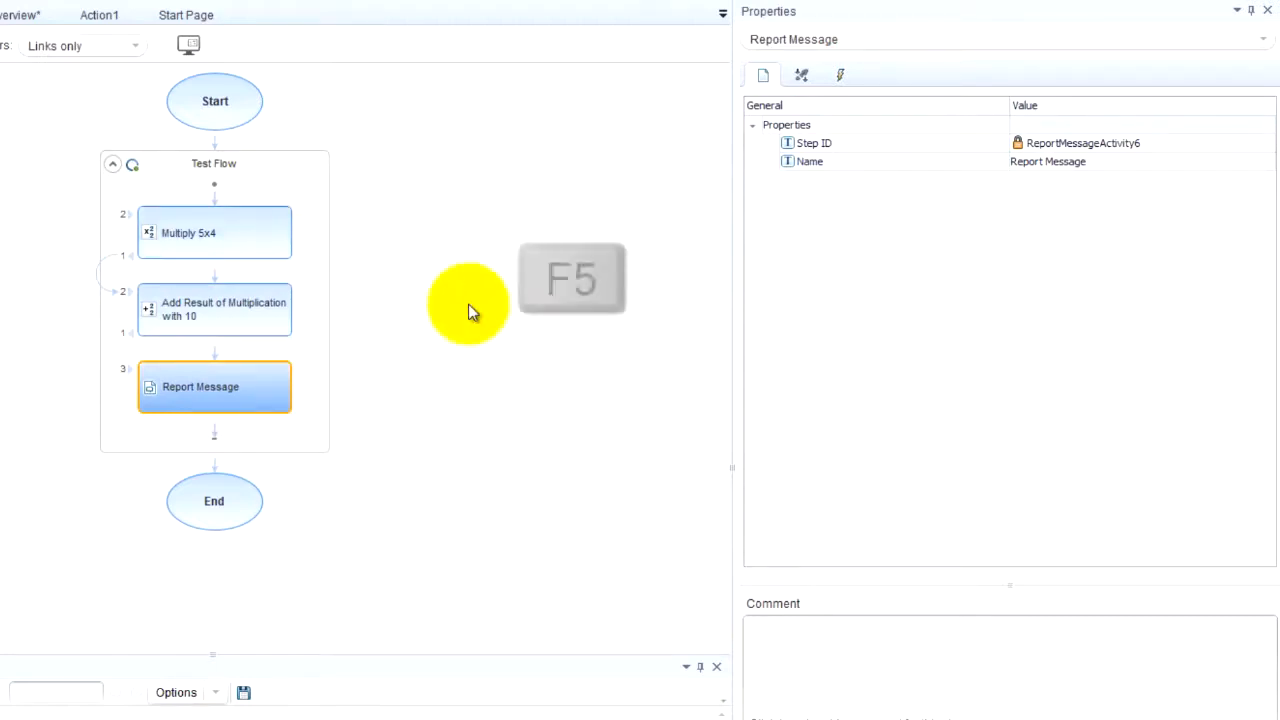
key(F5)
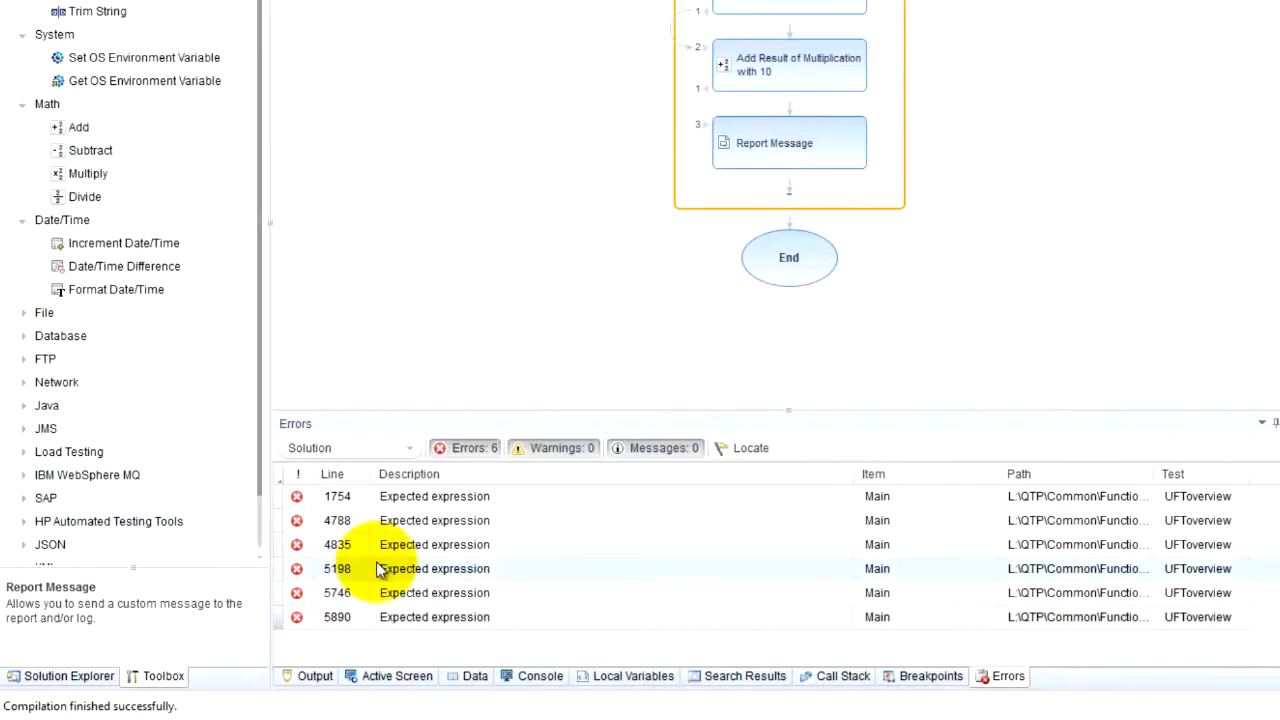
click(314, 675)
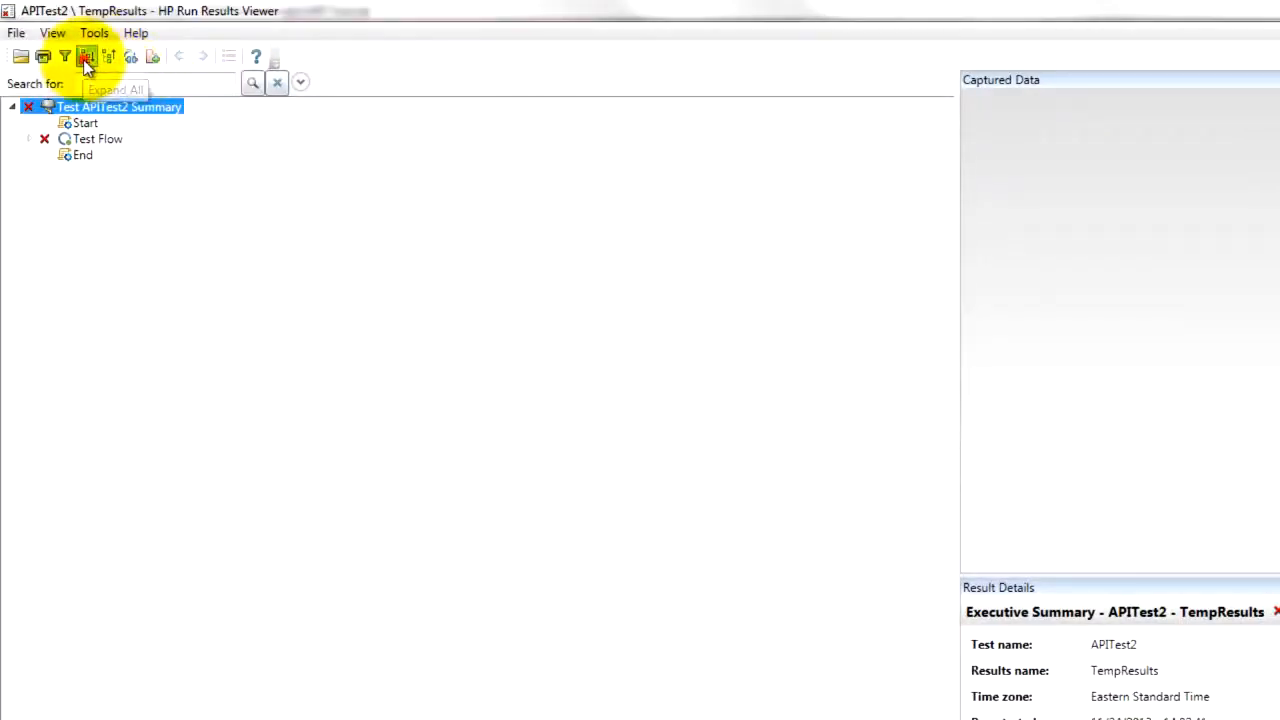
Expand all steps of the failed APITest2 run, then close the results viewer.
click(87, 56)
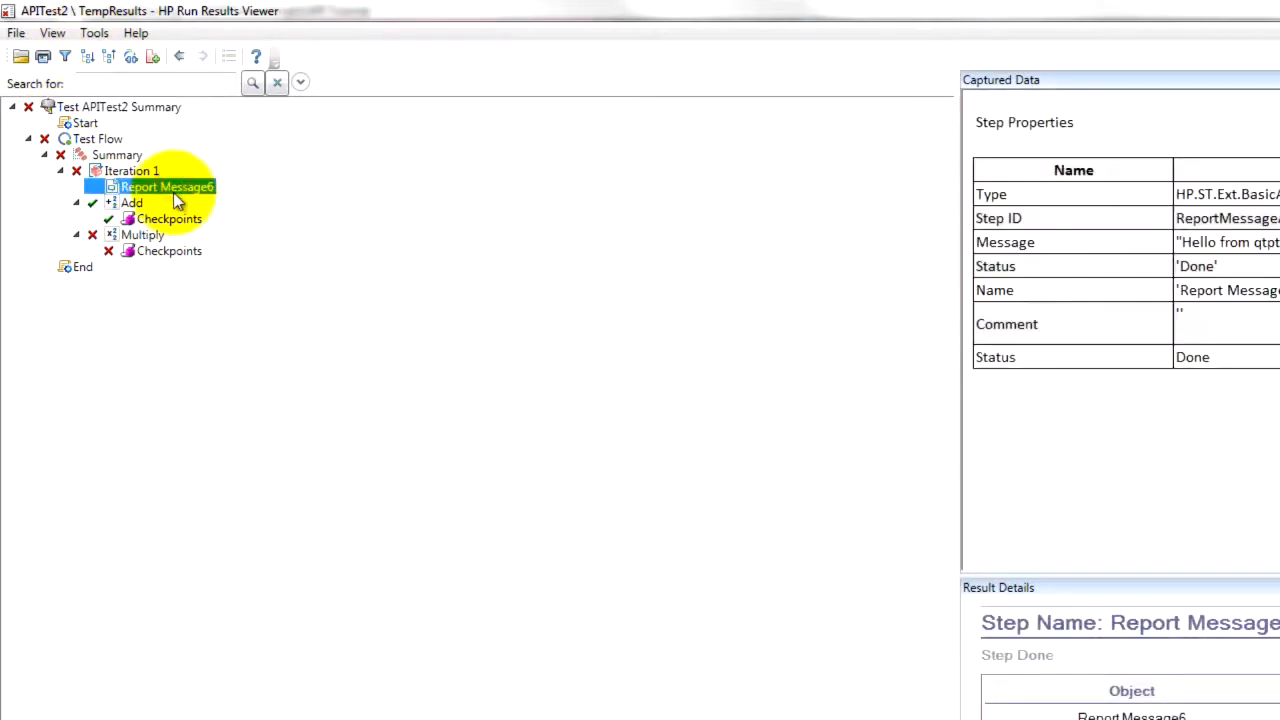
mouse_move(285, 192)
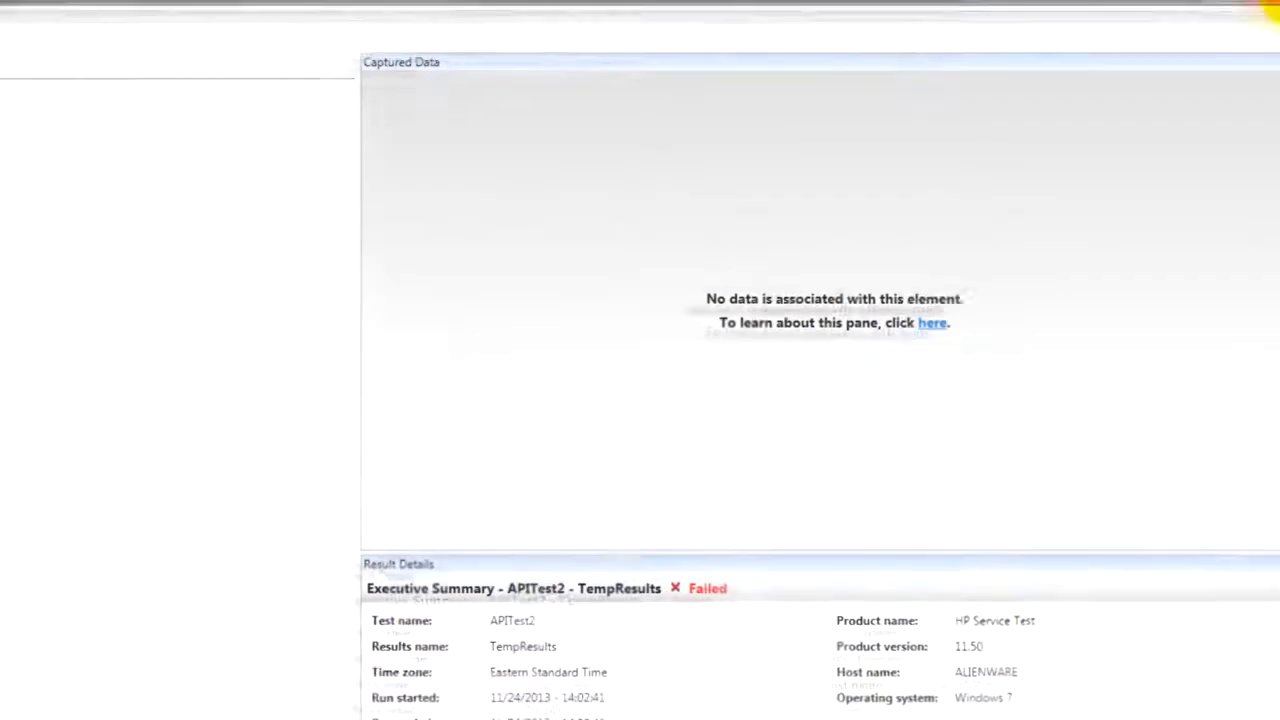
click(160, 676)
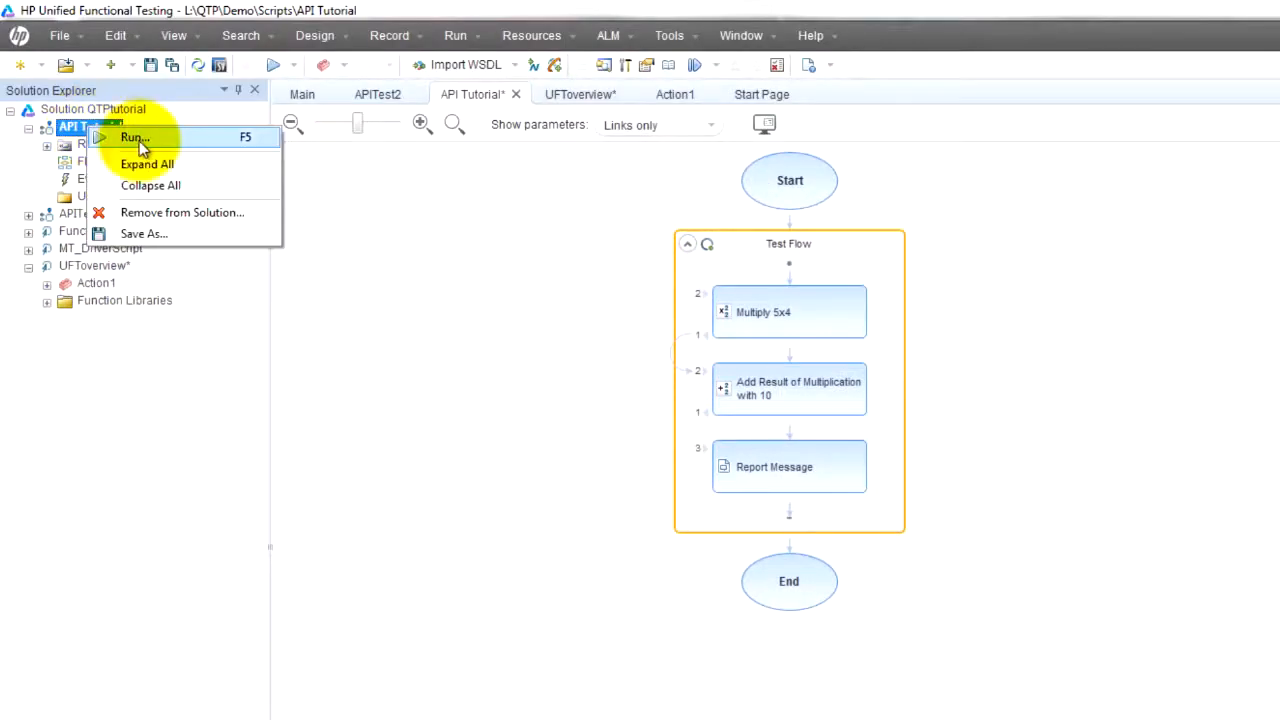
Run the API Tutorial test using the default results location.
click(132, 138)
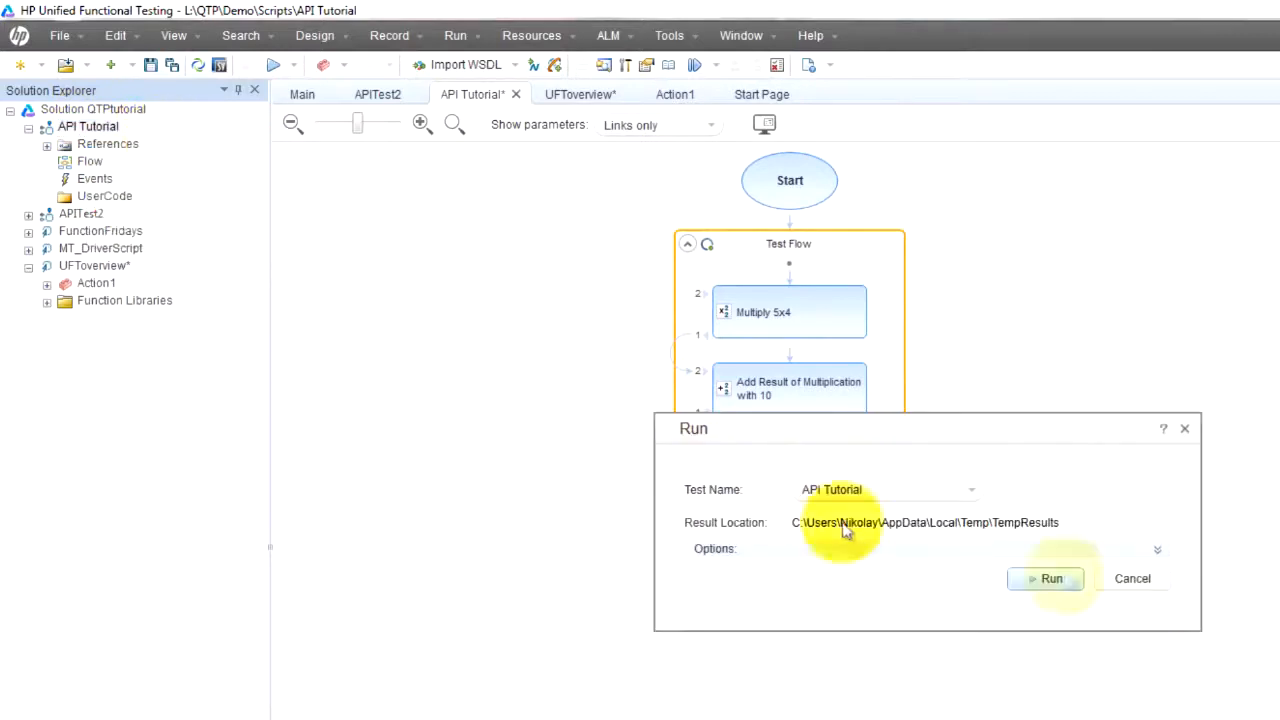
click(1051, 578)
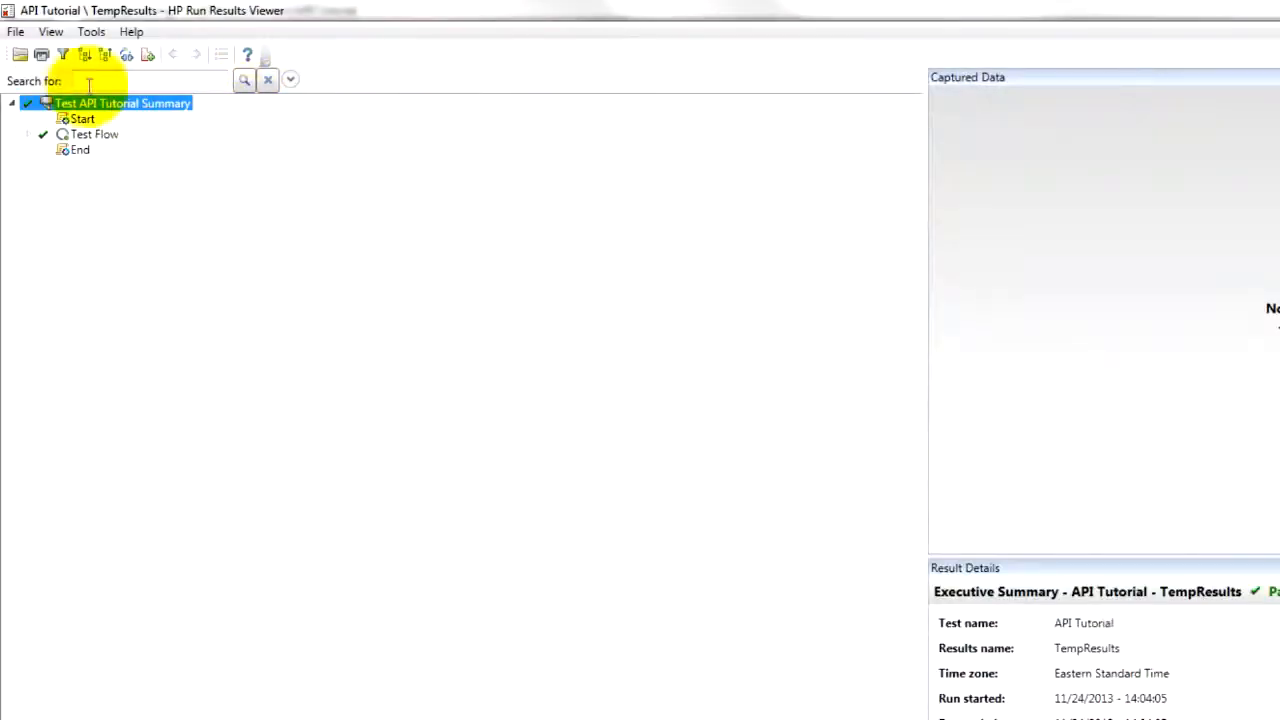
mouse_move(84, 55)
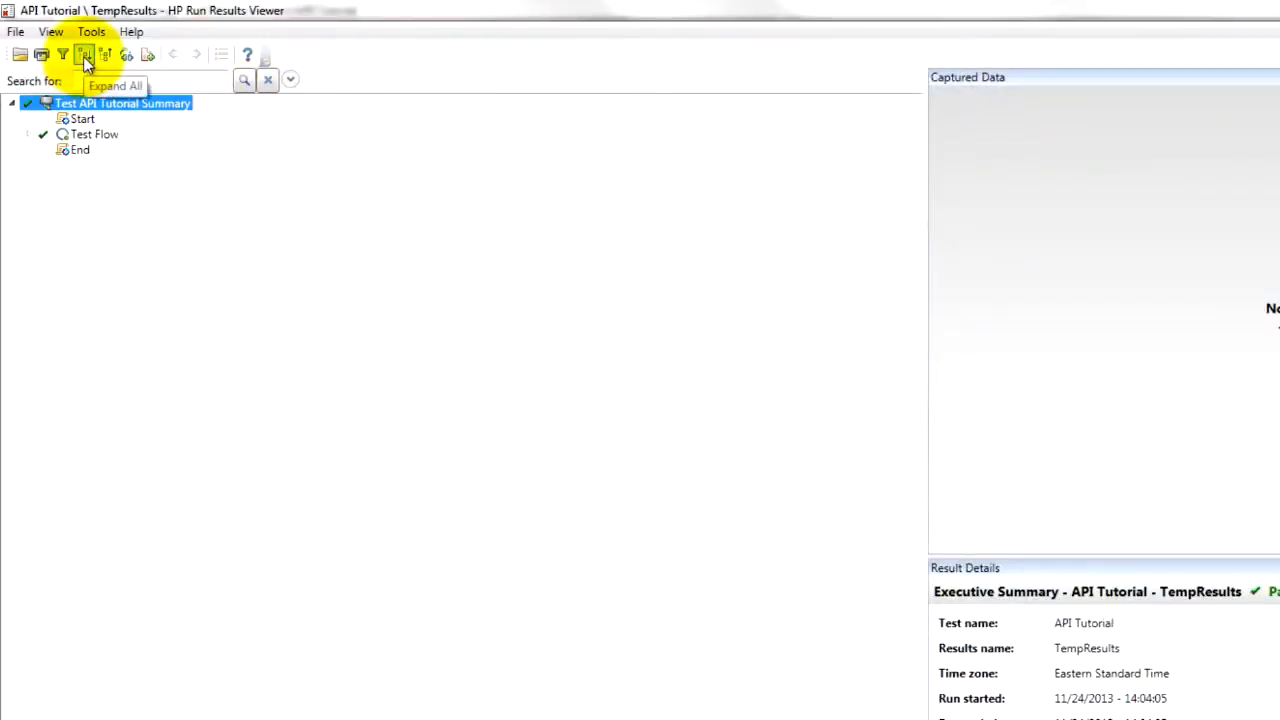
Expand the passed run, view the Multiply checkpoint (30 expected 30) and Report Message details.
click(84, 55)
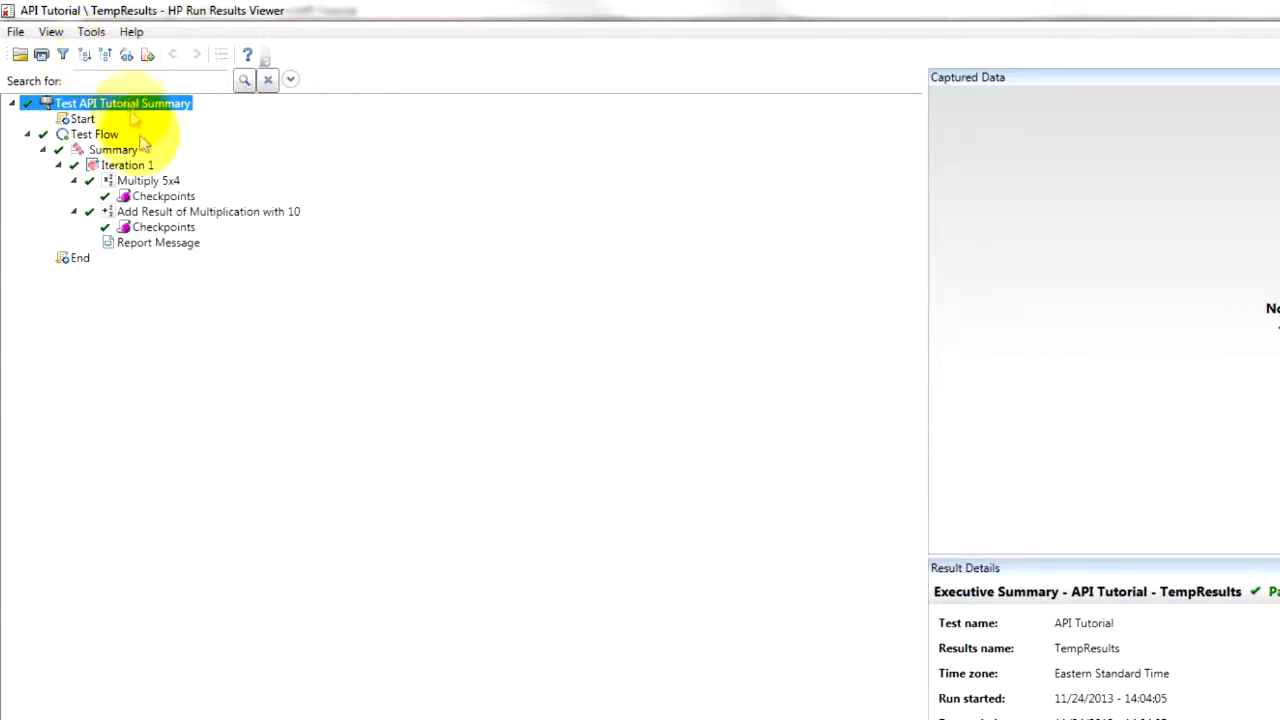
click(163, 196)
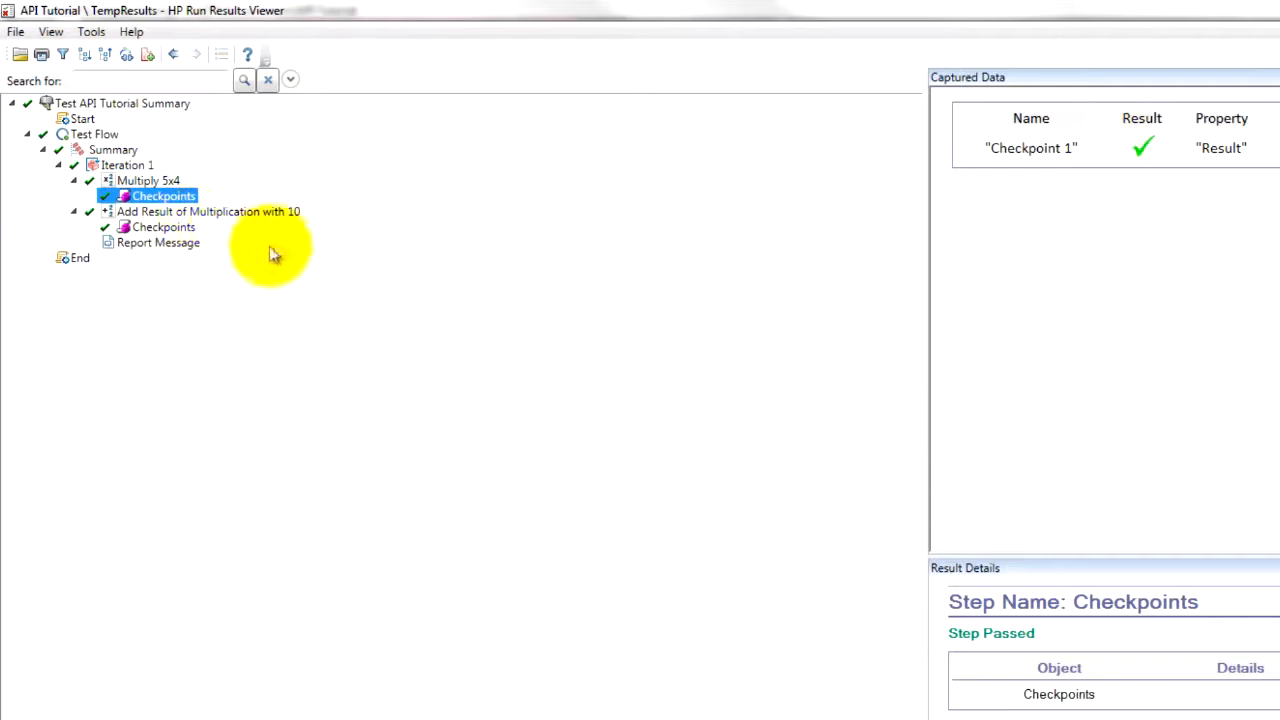
click(207, 211)
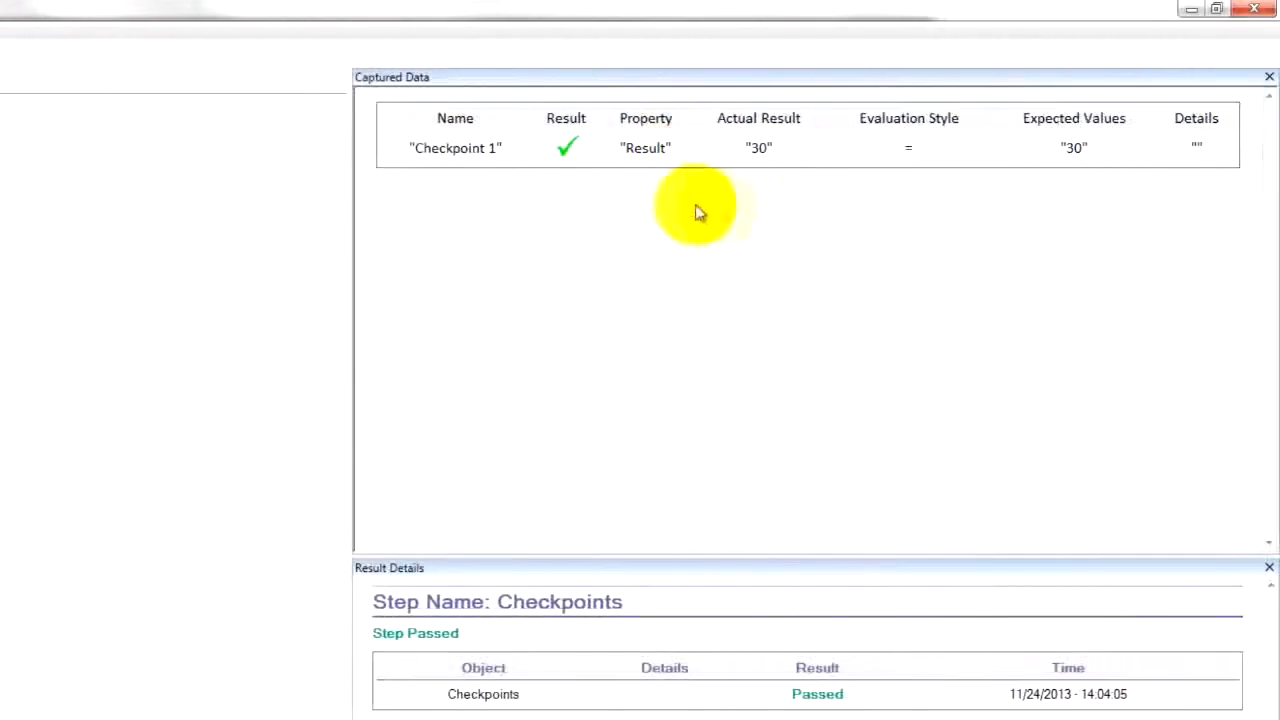
mouse_move(715, 150)
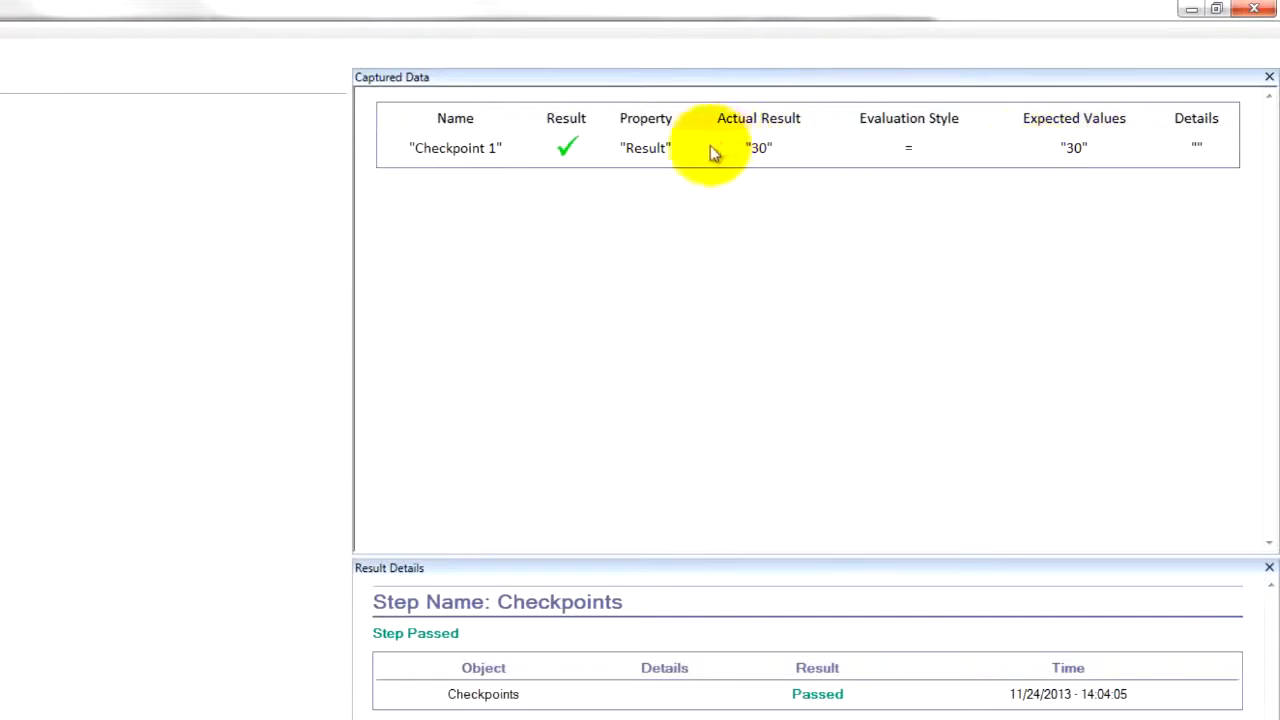
click(155, 242)
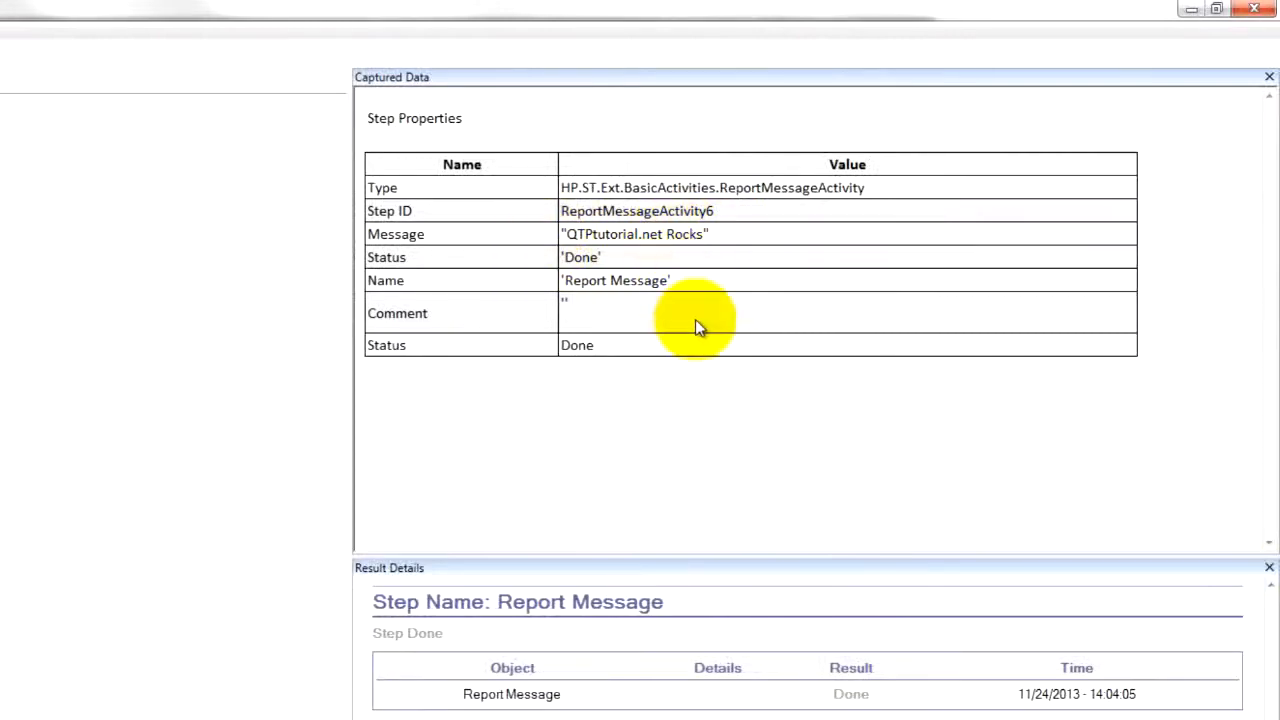
mouse_move(1265, 12)
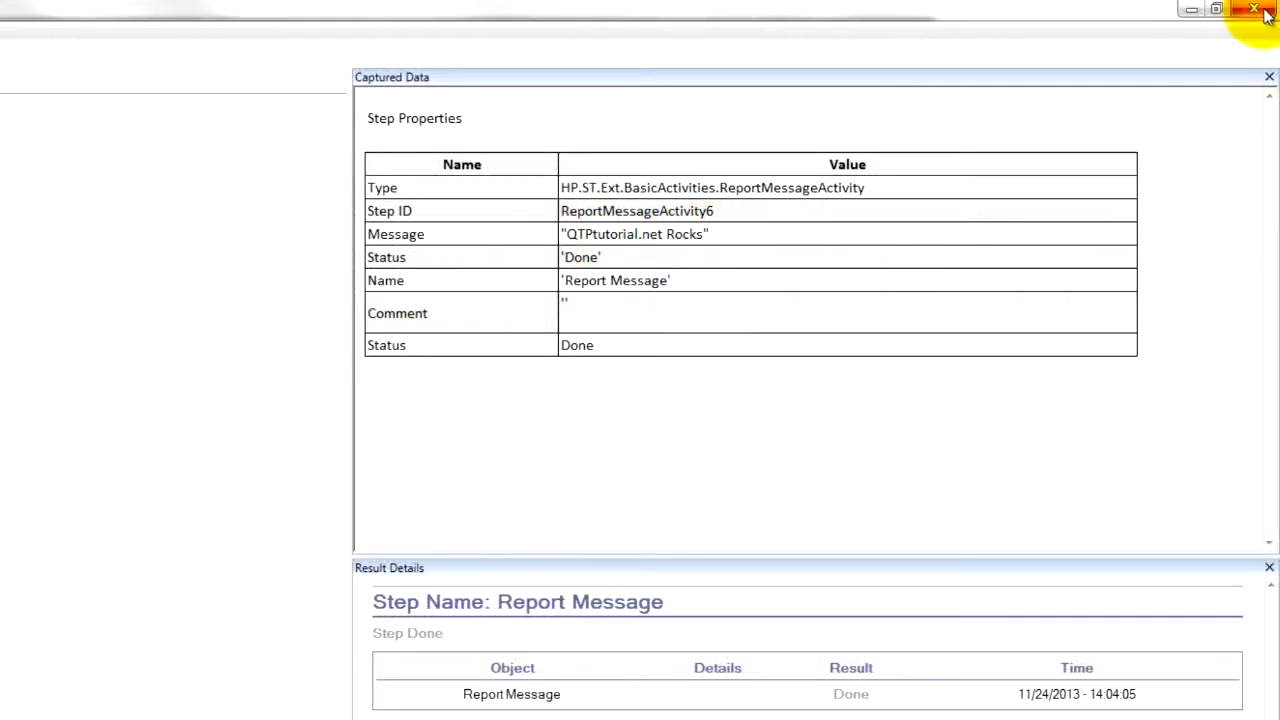